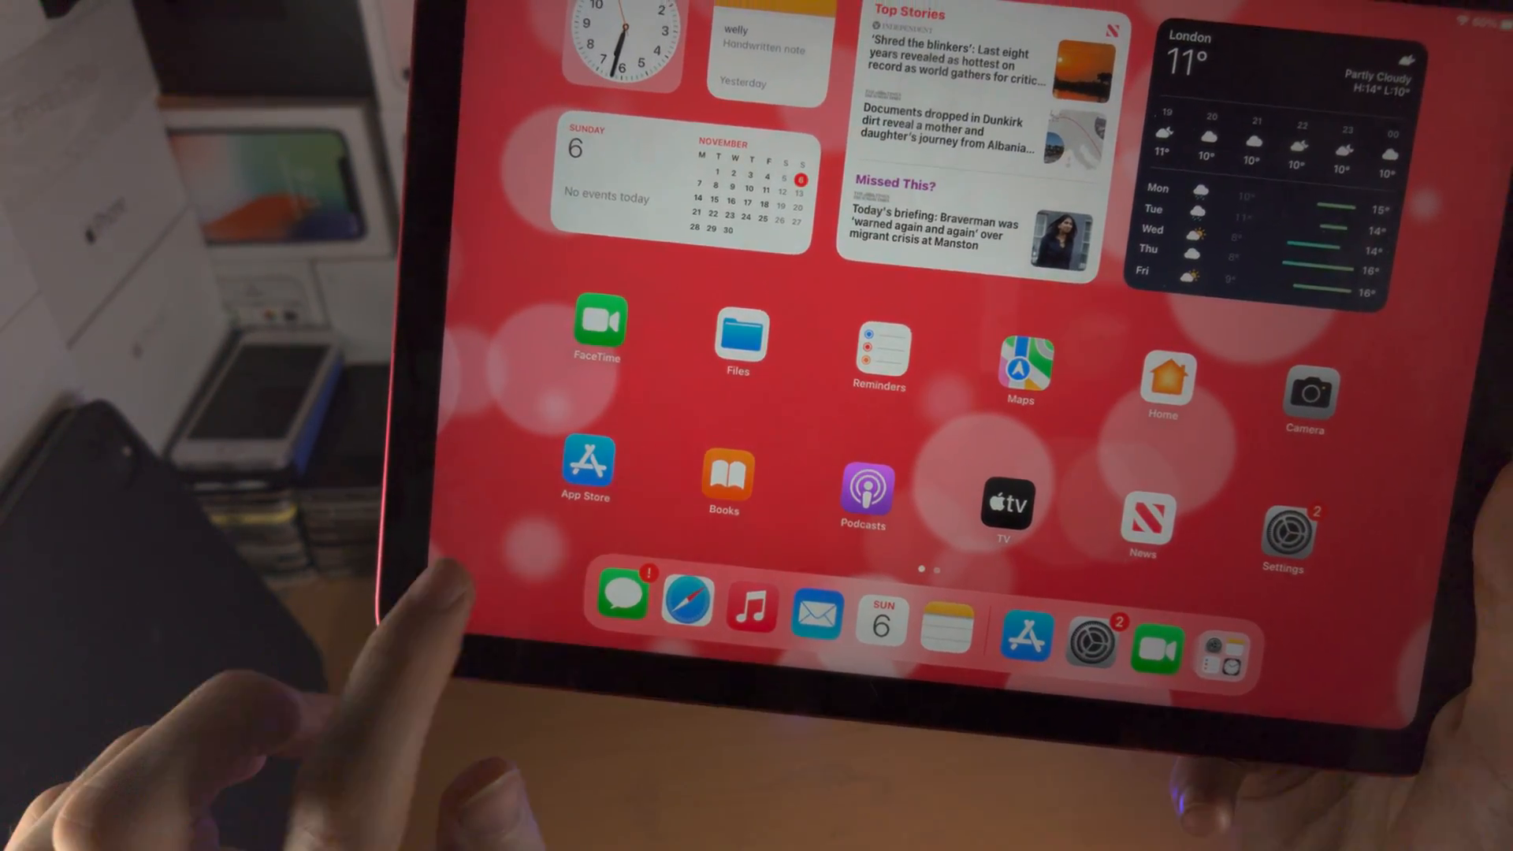
Launch the App Store from the Home Screen, landing on its Today page
click(586, 460)
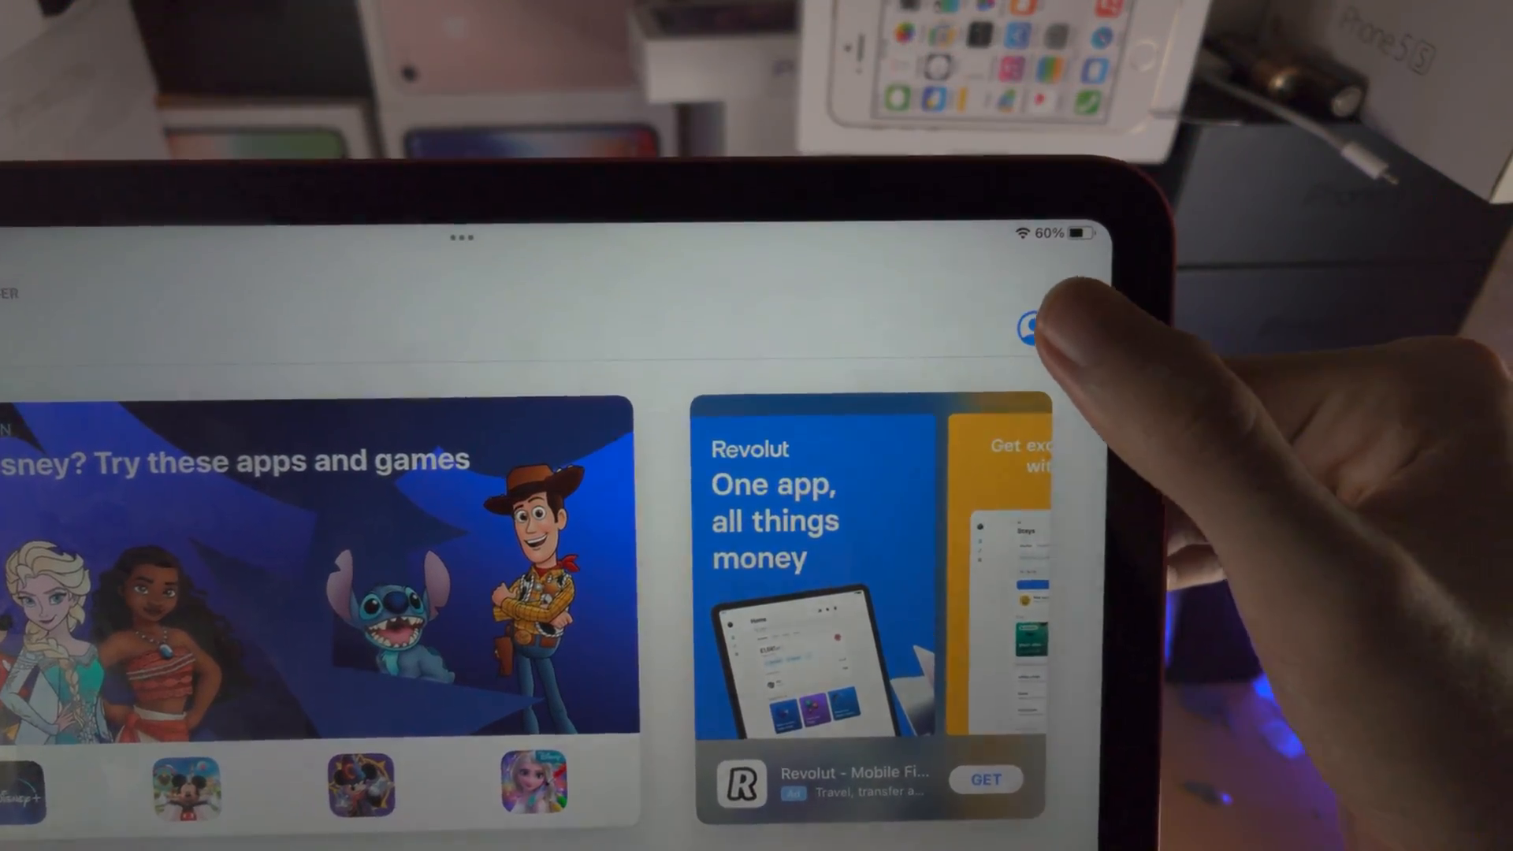
Review the signed-in account details, then switch to browsing the Games section
click(1022, 322)
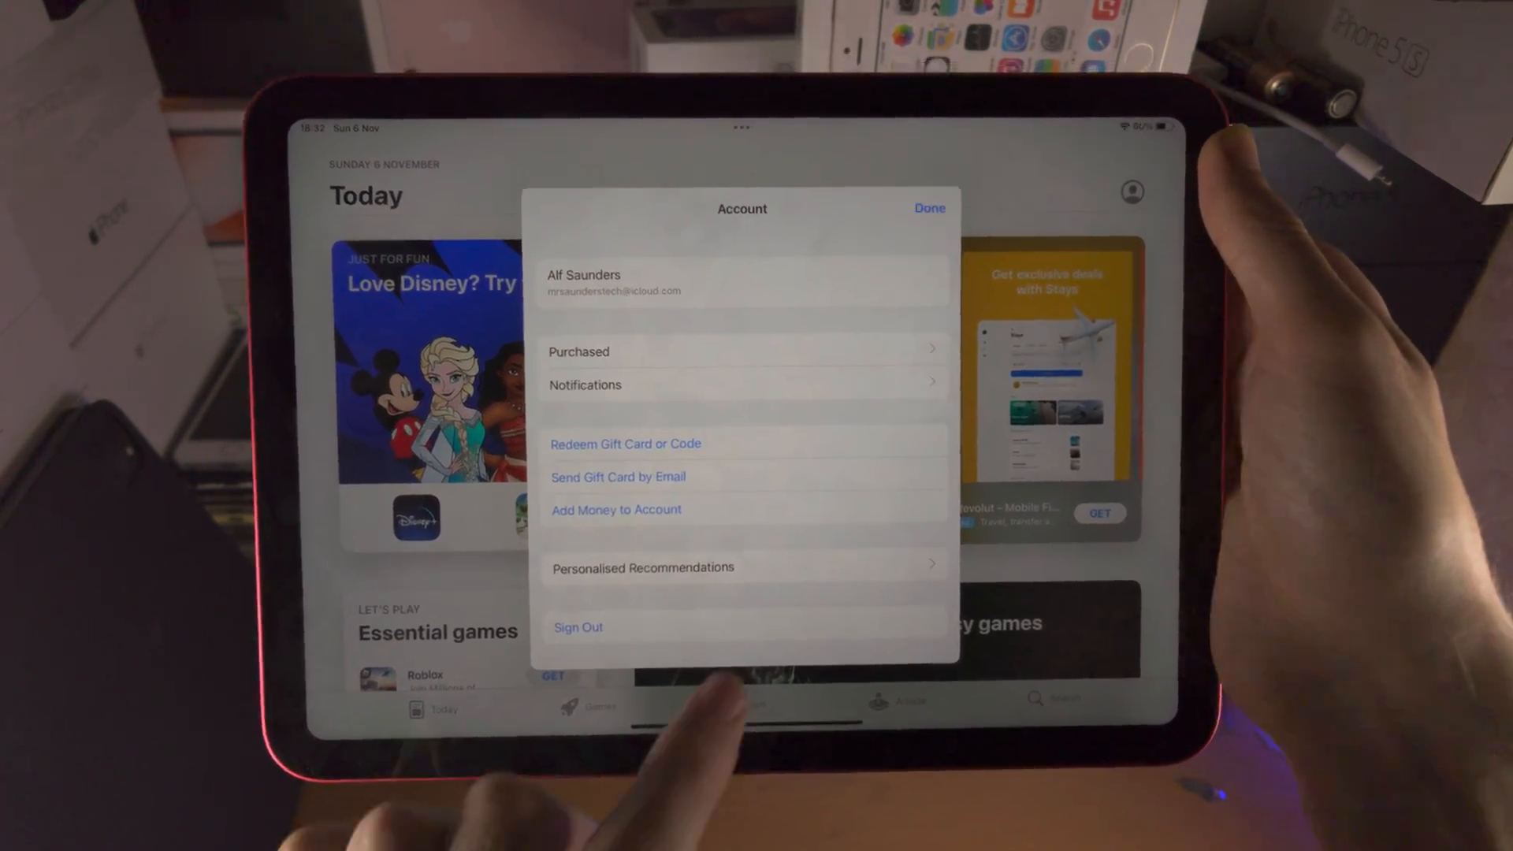
click(926, 208)
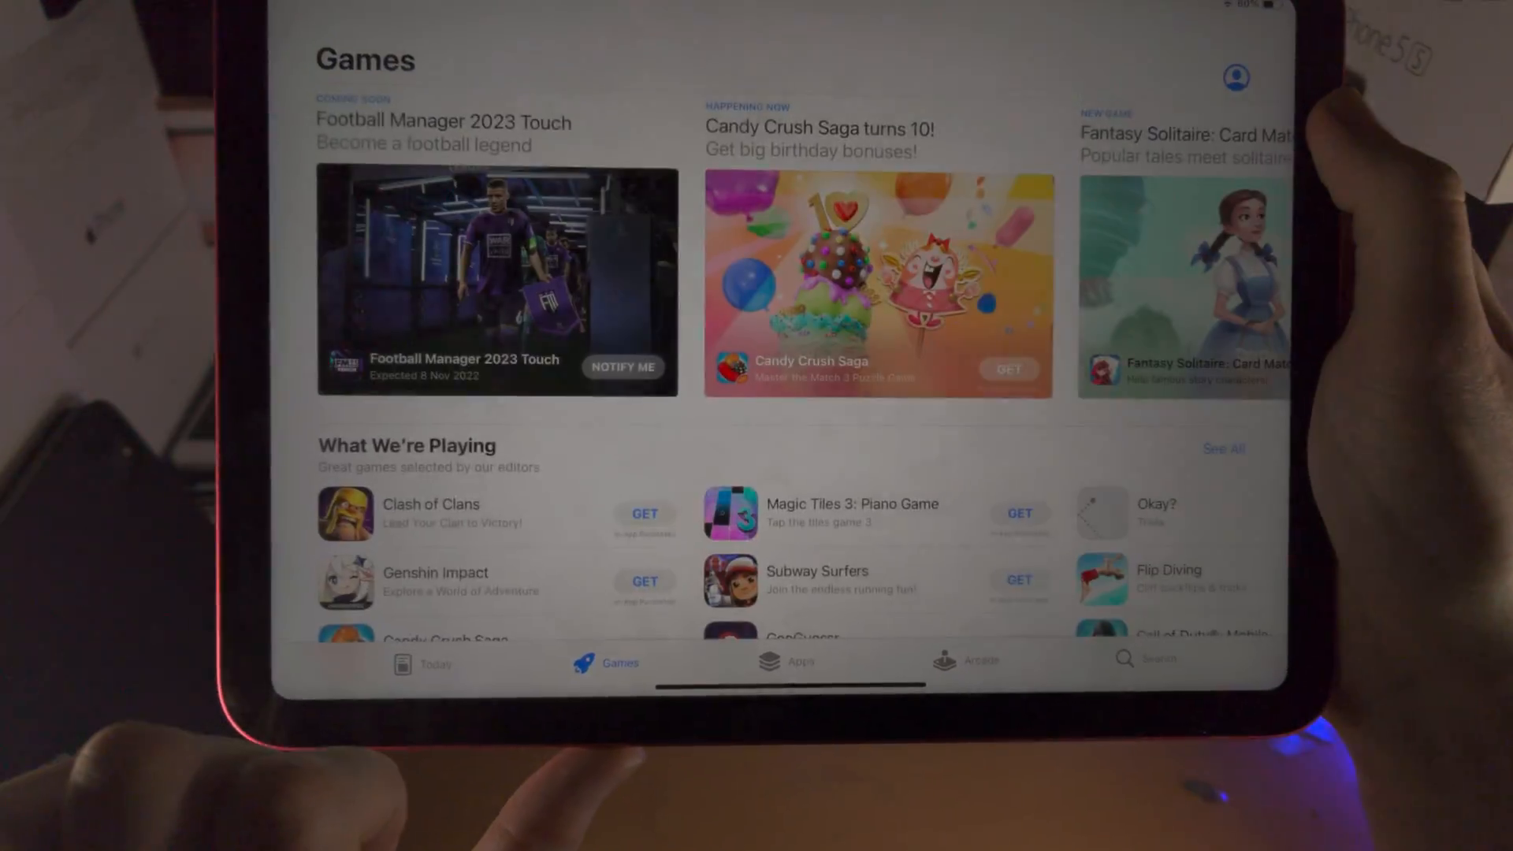
Browse the Apps section, then bring up the store's Search page
click(777, 687)
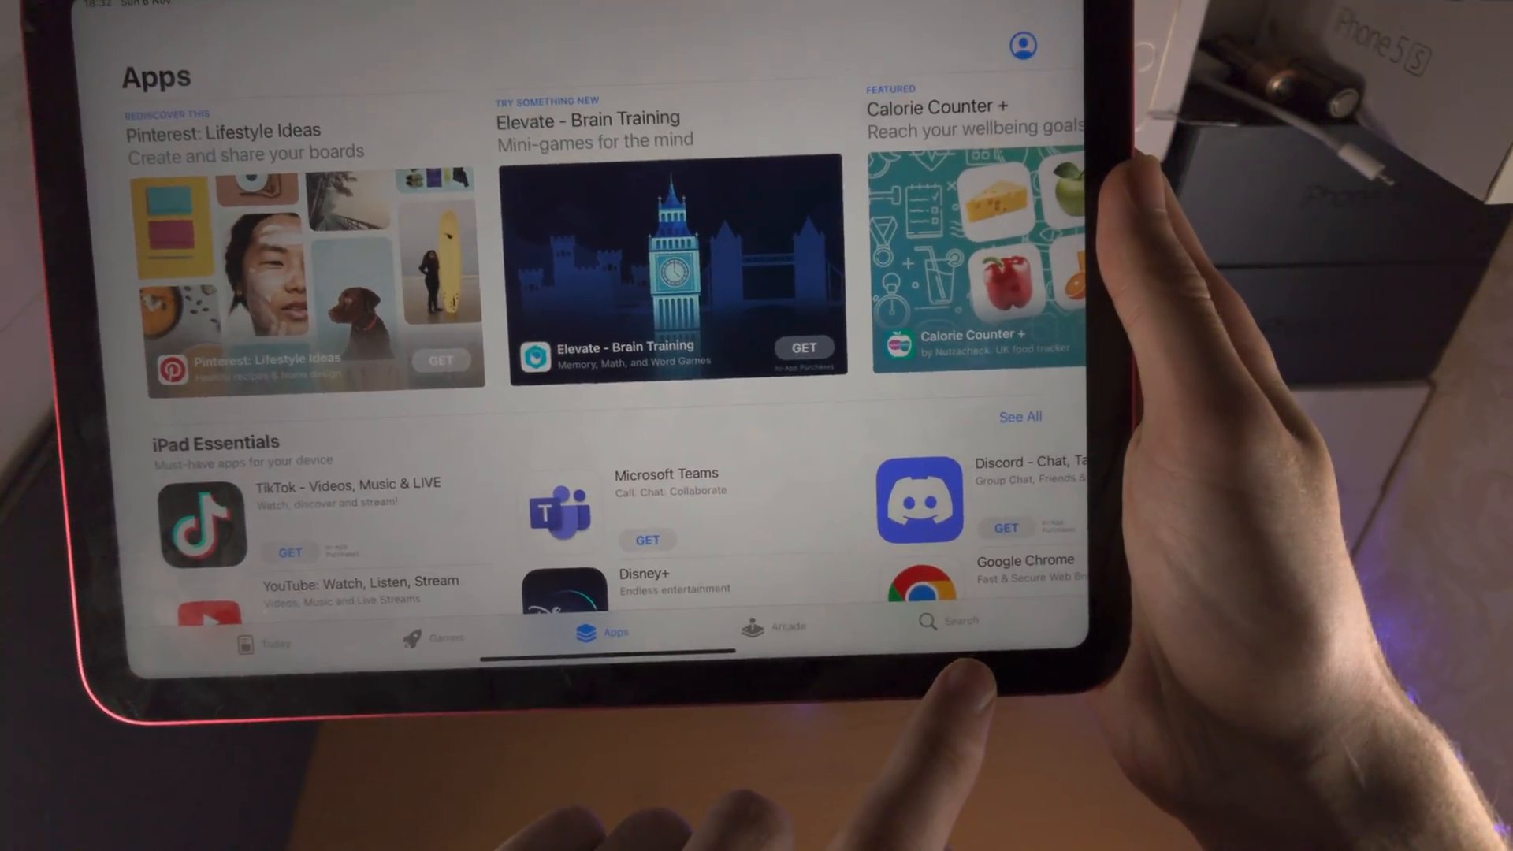
click(960, 621)
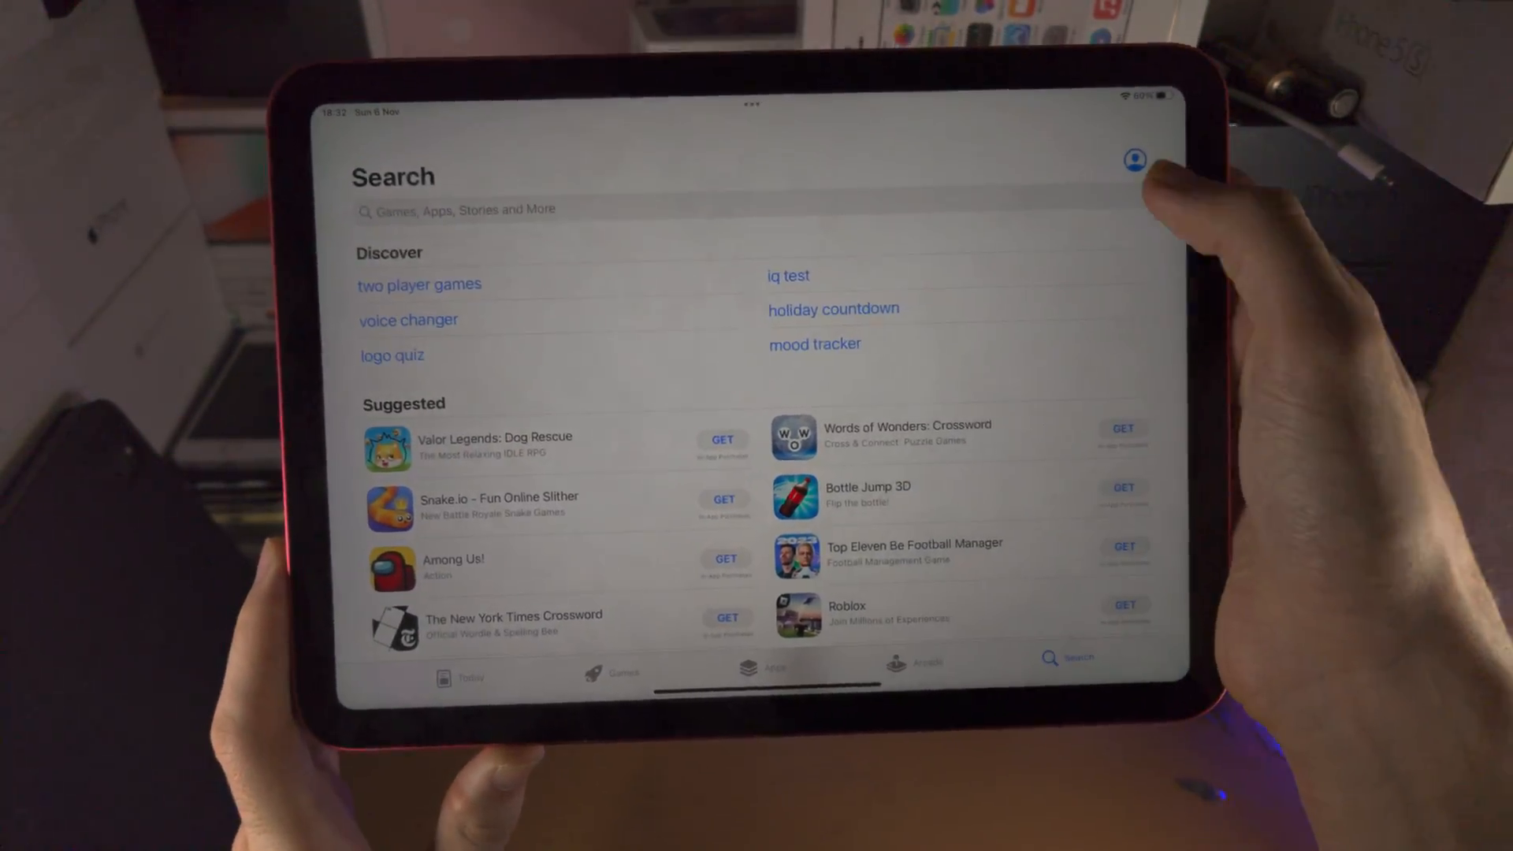
Search for 'youtube' and get the YouTube: Watch, Listen, Stream app, confirming the download
click(579, 210)
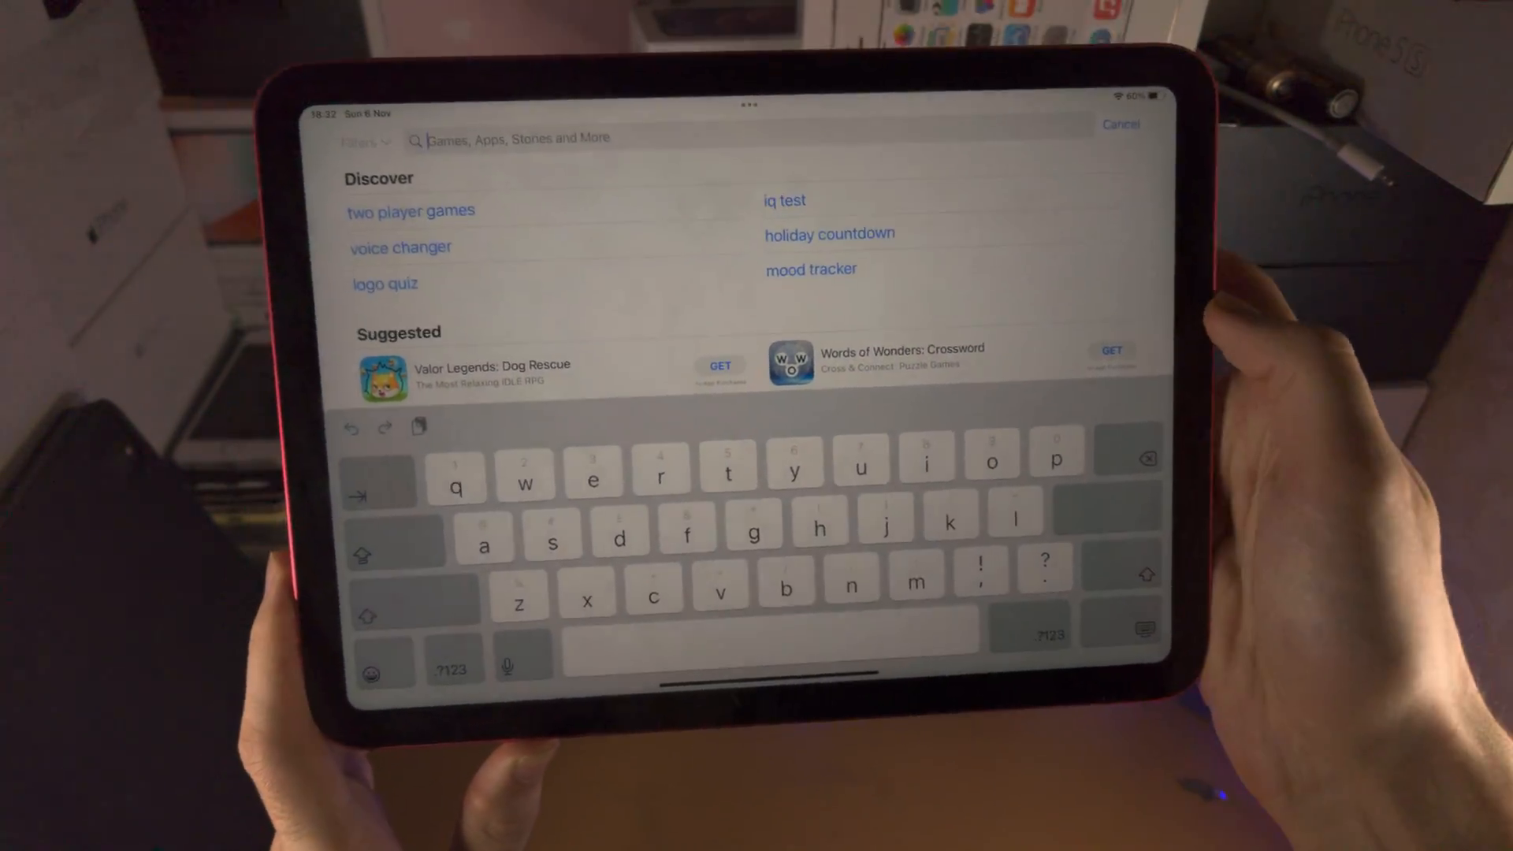
text(youtube)
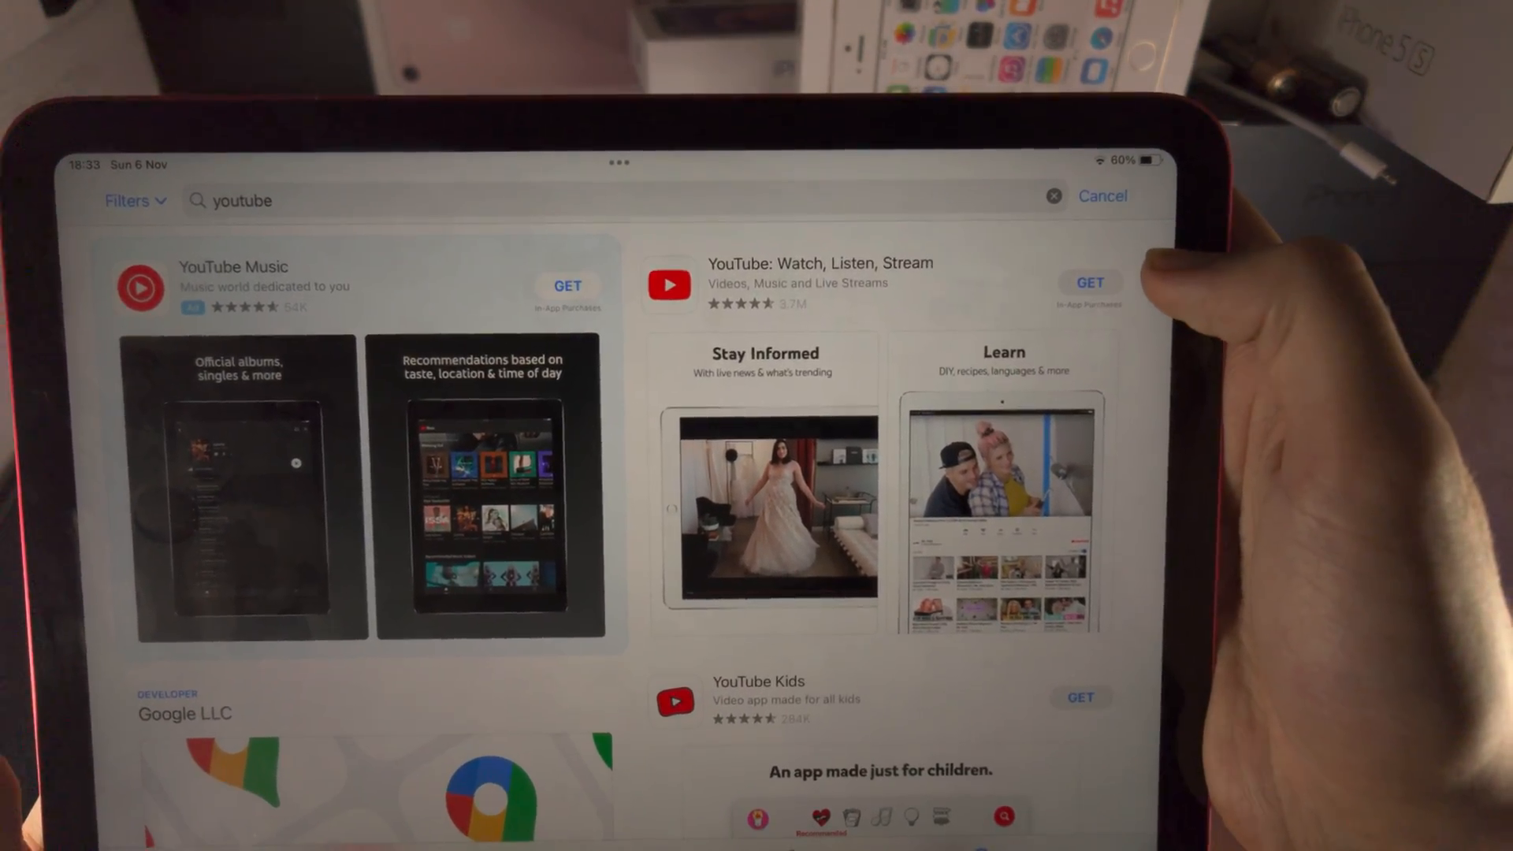
click(1089, 282)
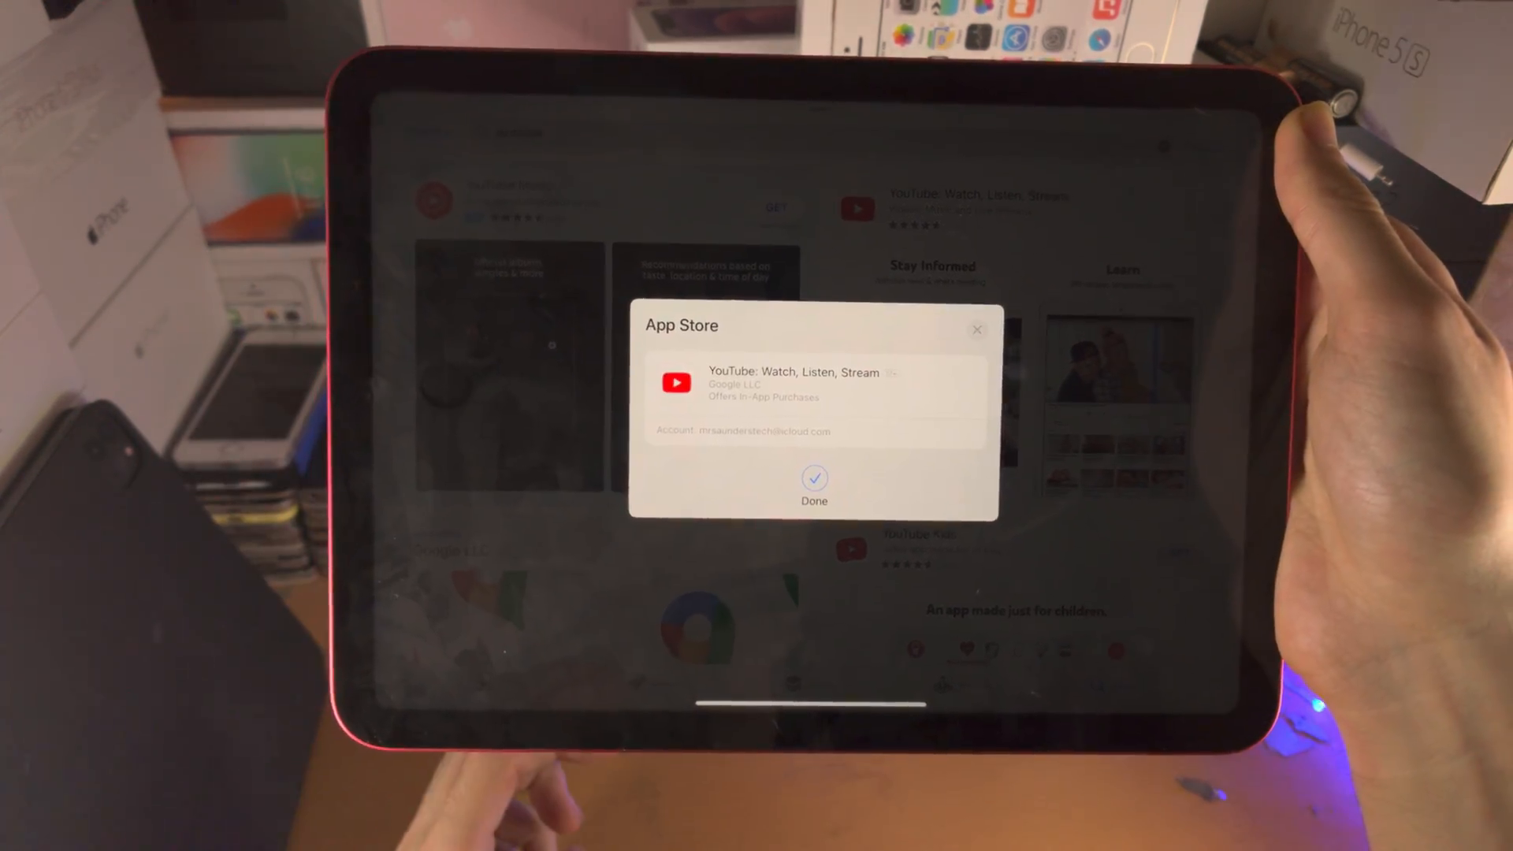
click(814, 487)
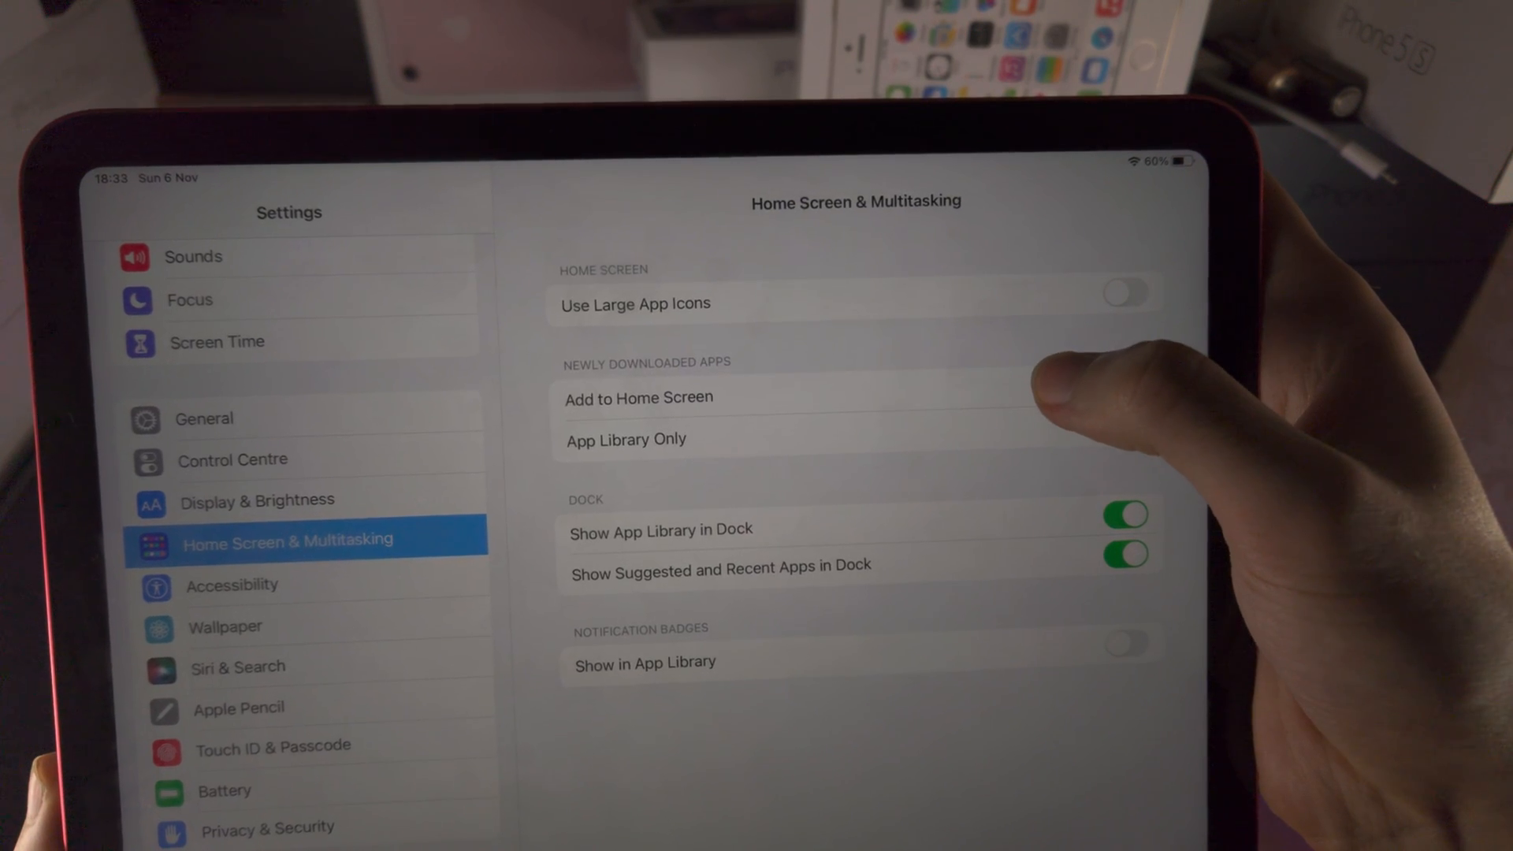
Choose Add to Home Screen for newly downloaded apps and return home
click(648, 397)
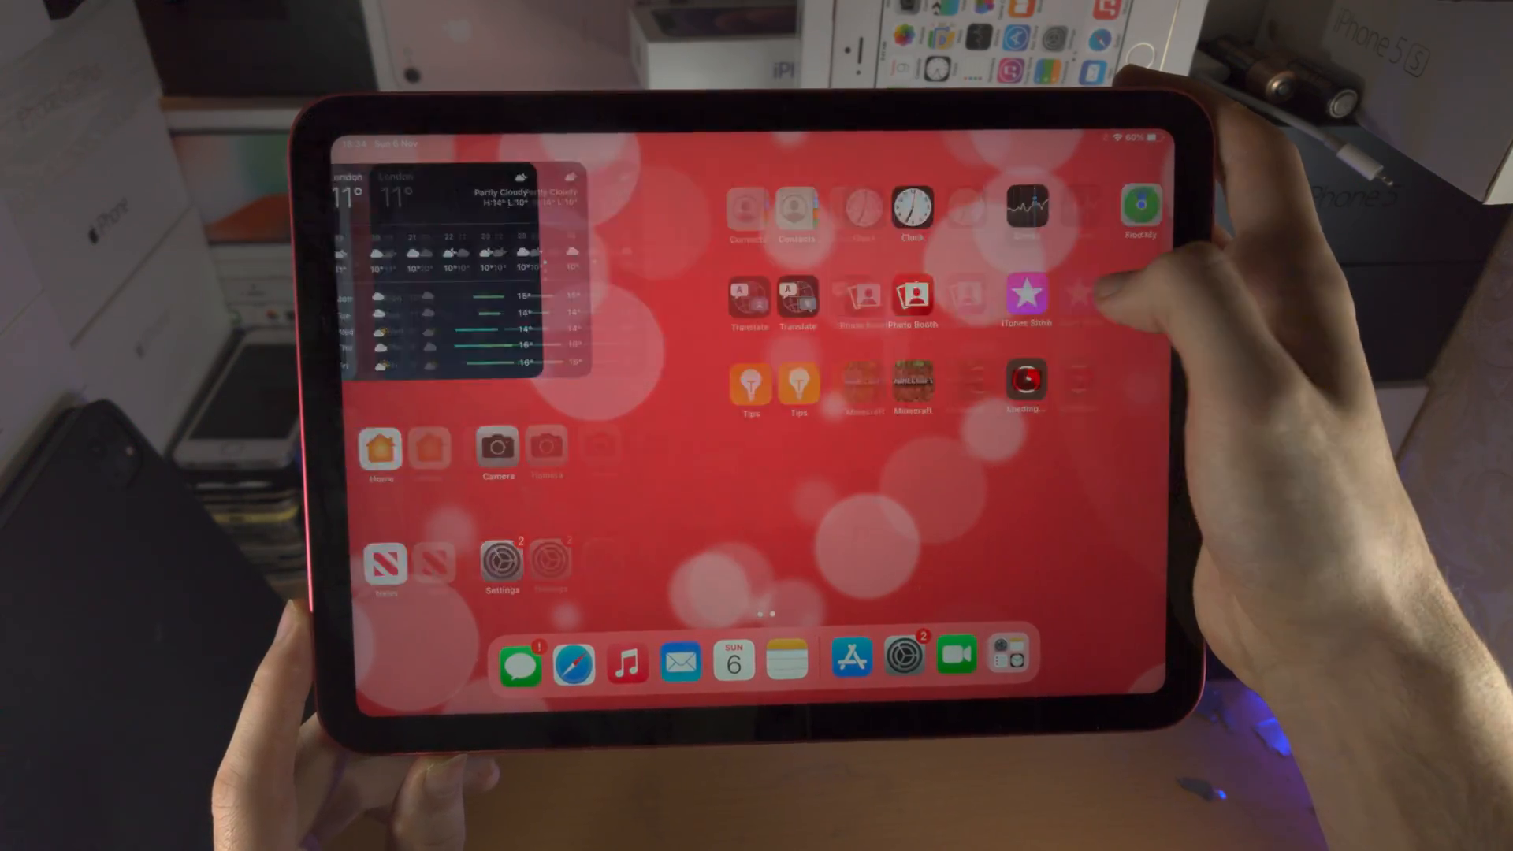
Swipe to the page holding the loading YouTube icon and exit jiggle mode with Done
scroll(left, 3)
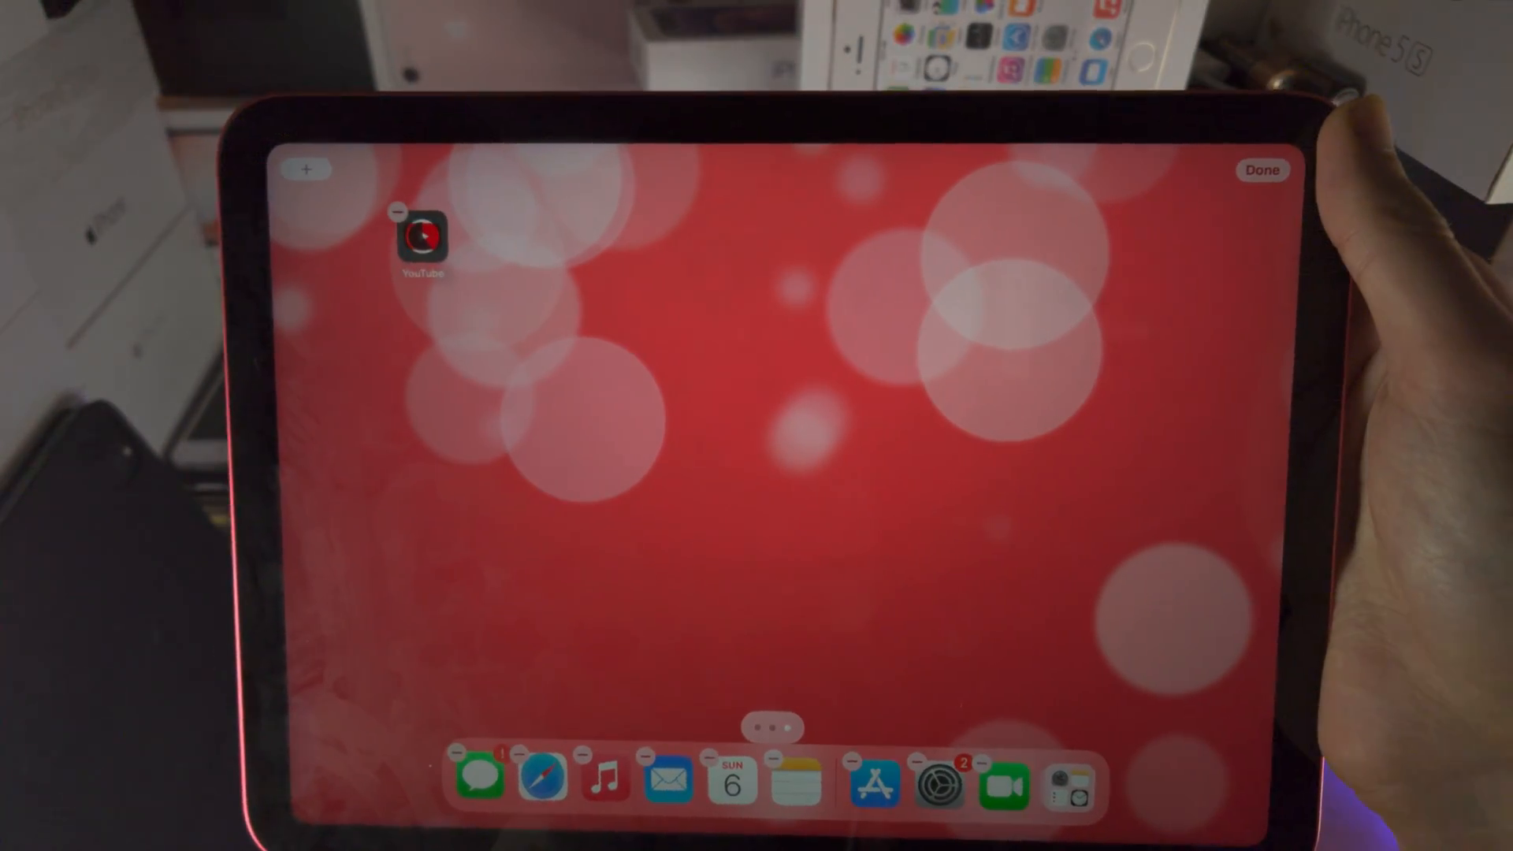
click(1262, 170)
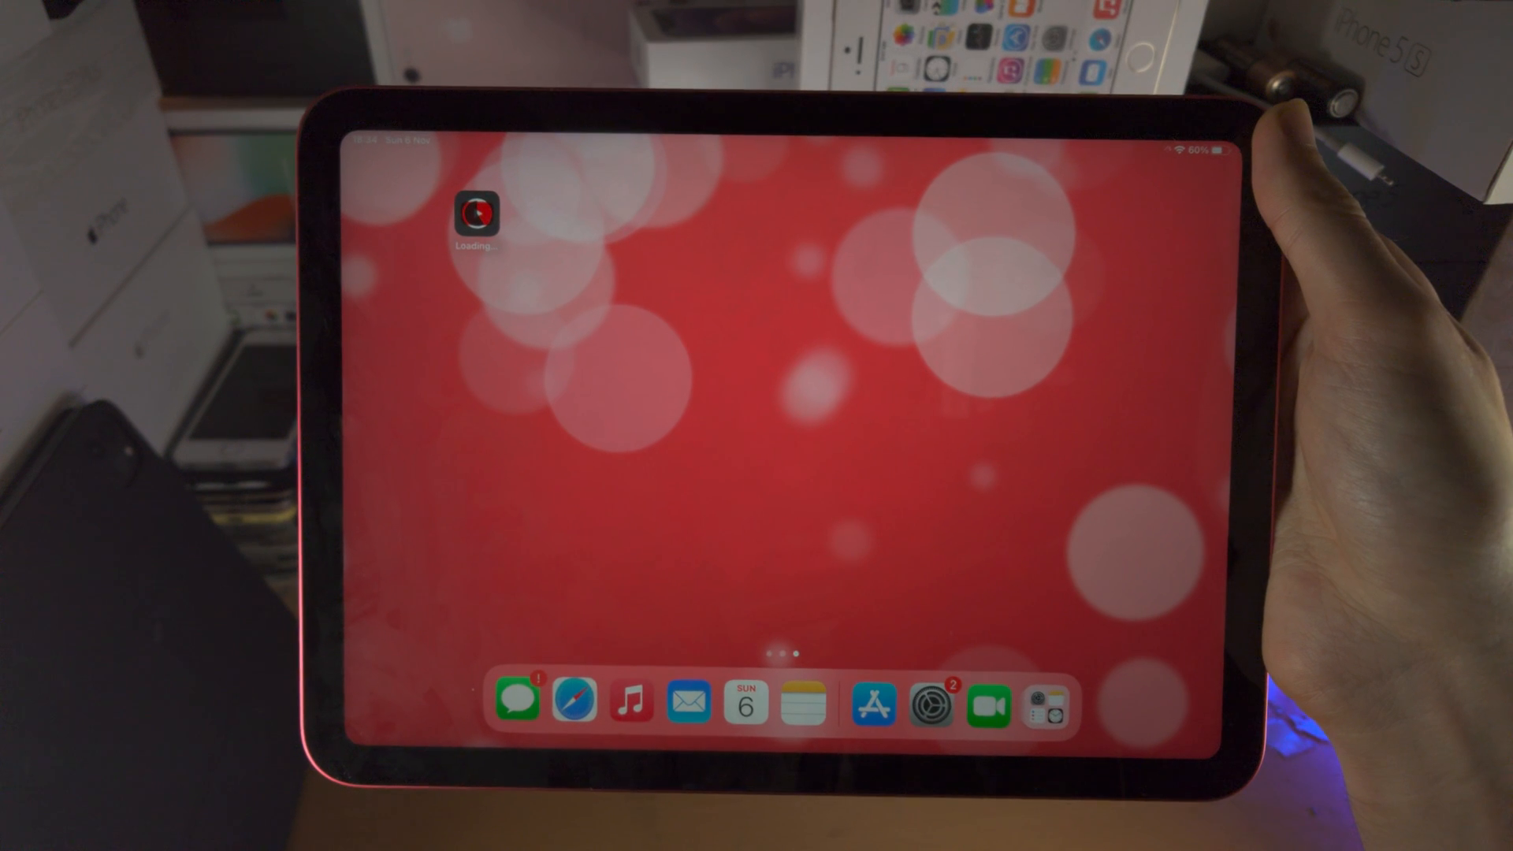